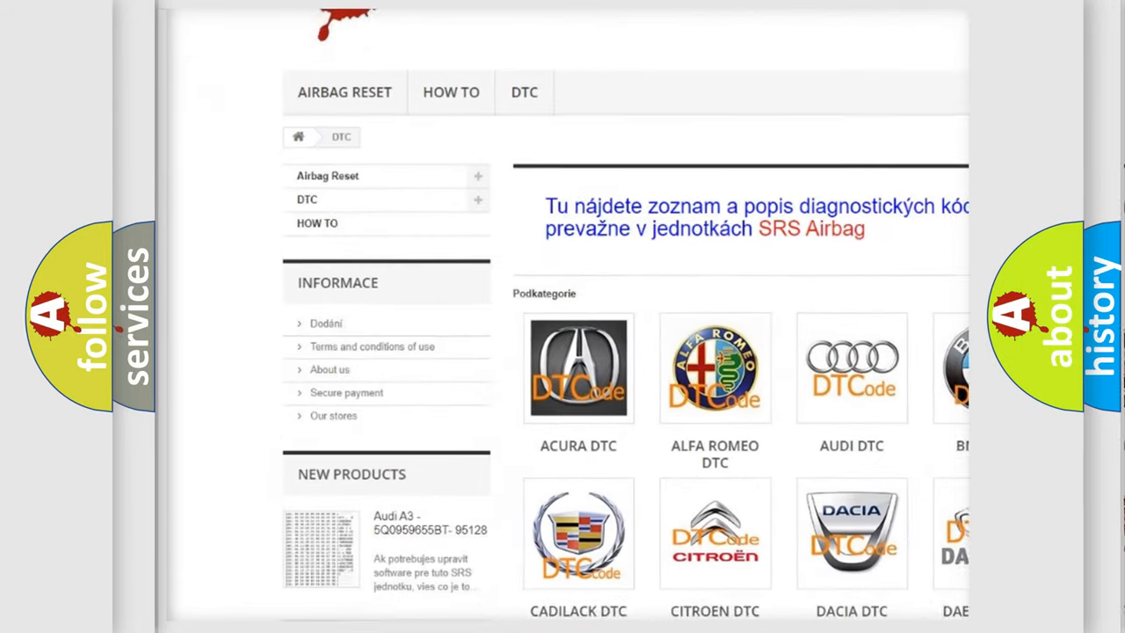
{"action": "scroll", "scroll_direction": "down", "scroll_amount": 3}
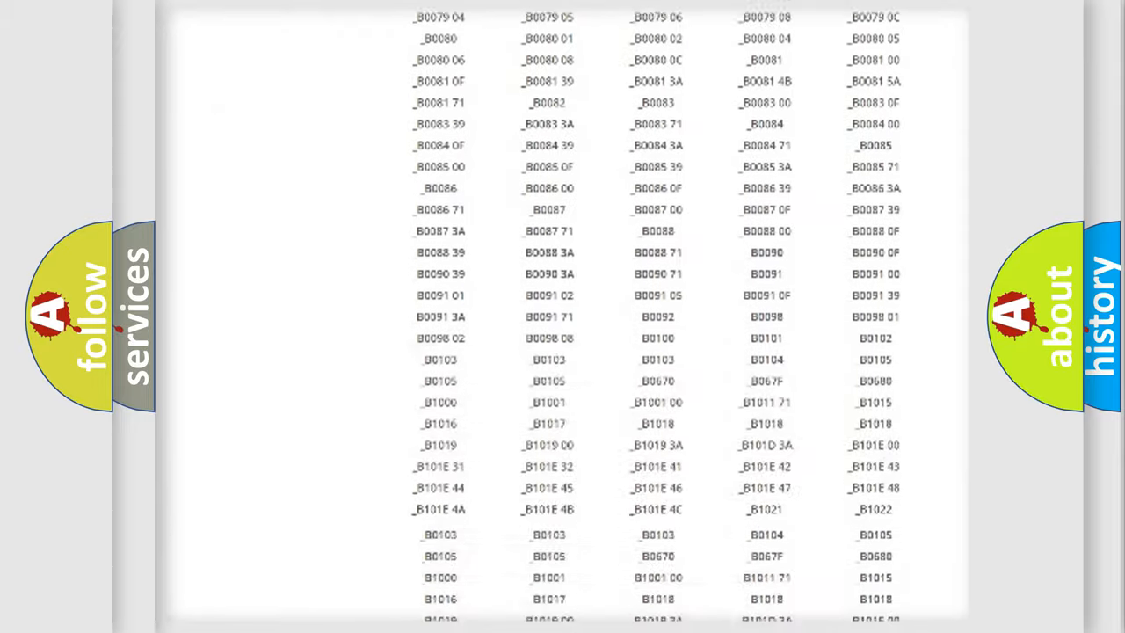
{"action": "scroll", "scroll_direction": "up", "scroll_amount": 3}
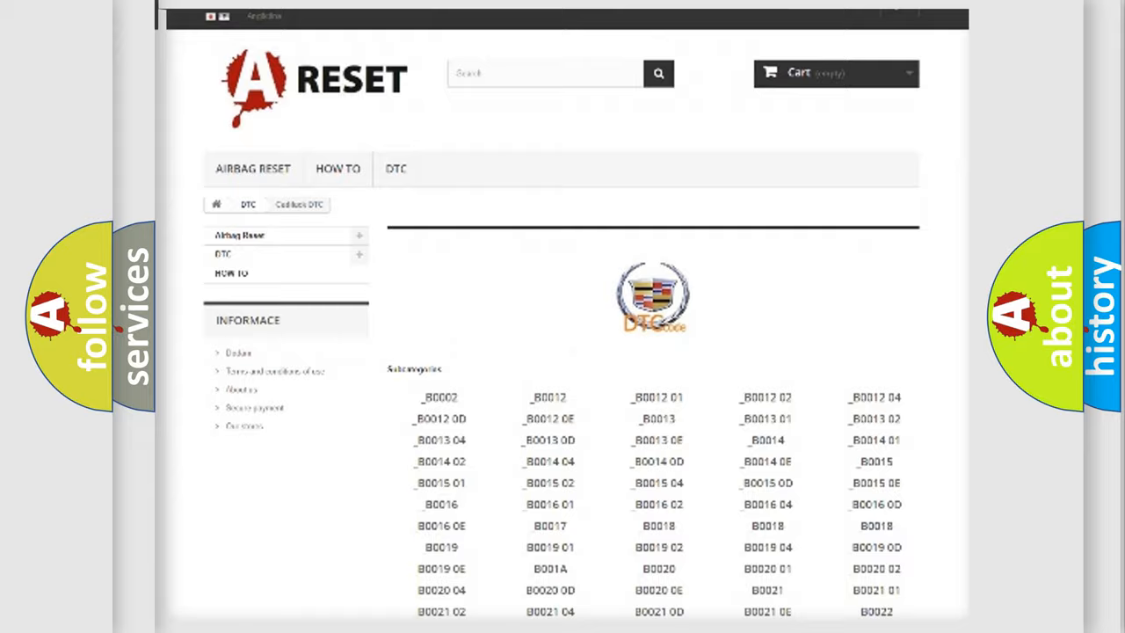